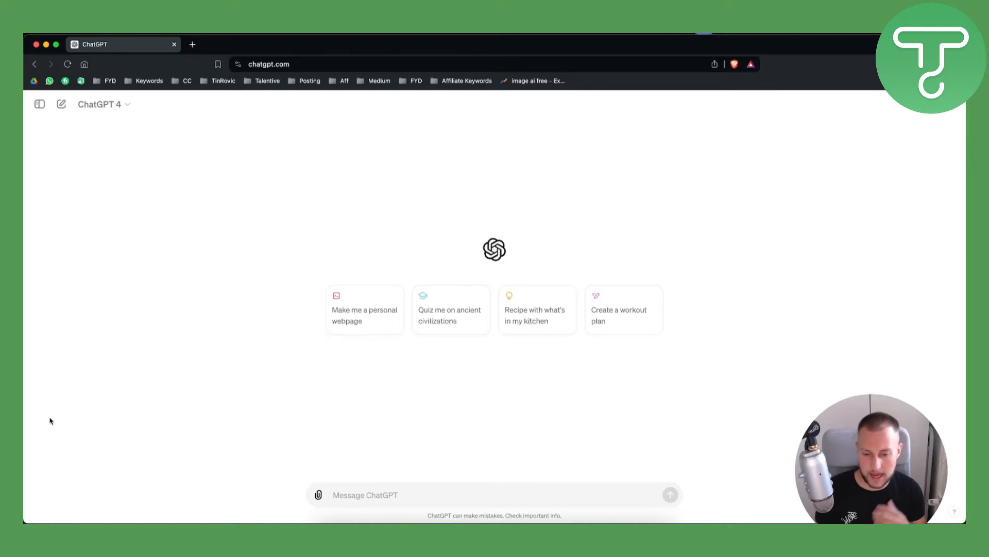
{"action": "mouse_move", "coordinate": [931, 143]}
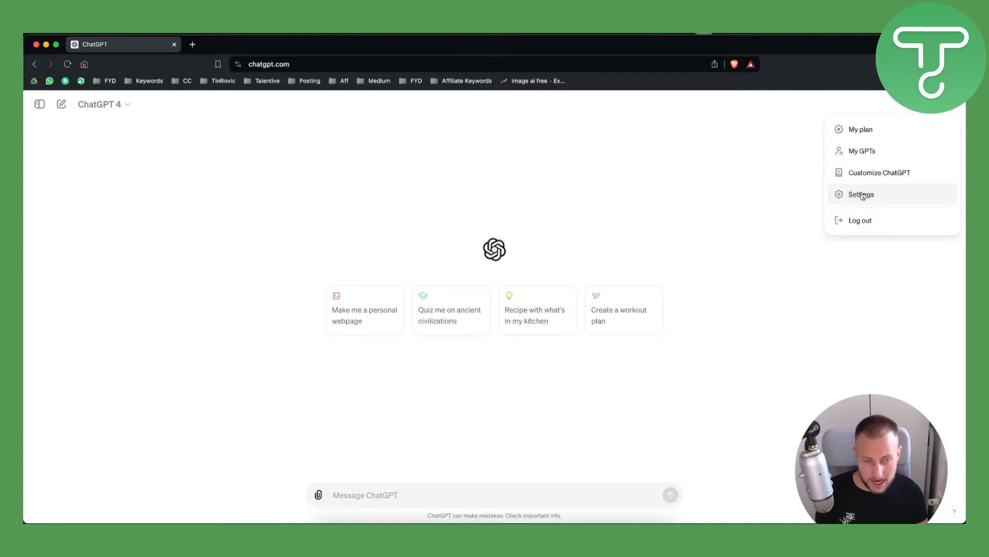
- Show the Data controls settings with model improvement, shared links, export and delete account
{"action": "left_click", "coordinate": [862, 194]}
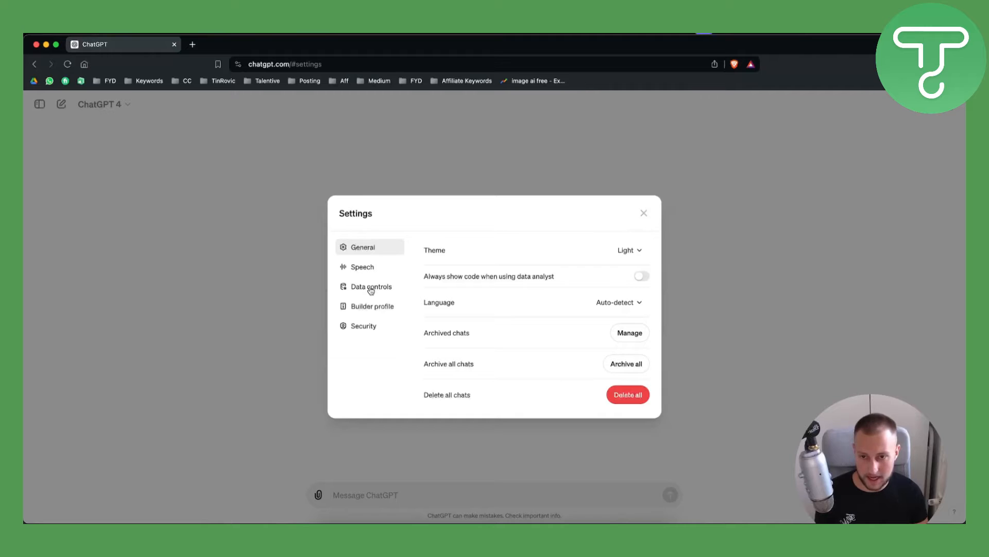
{"action": "left_click", "coordinate": [370, 286]}
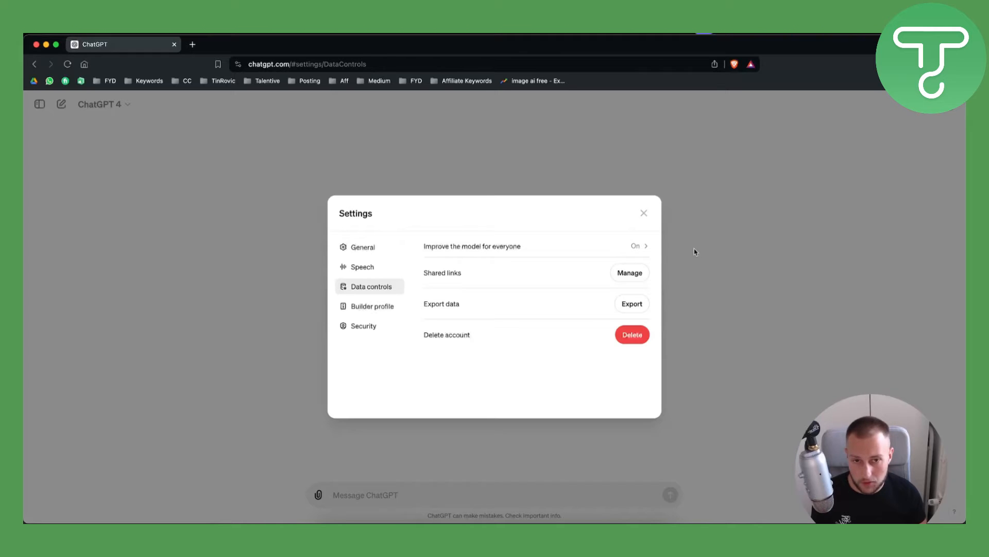
{"action": "mouse_move", "coordinate": [372, 312]}
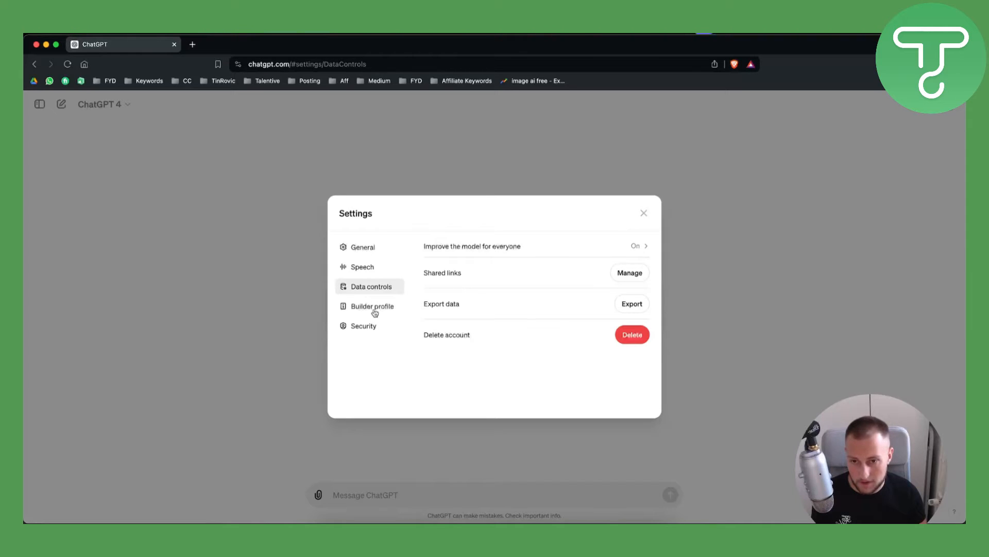
- Review the Security settings, then go back to General settings with archived chats
{"action": "left_click", "coordinate": [364, 326]}
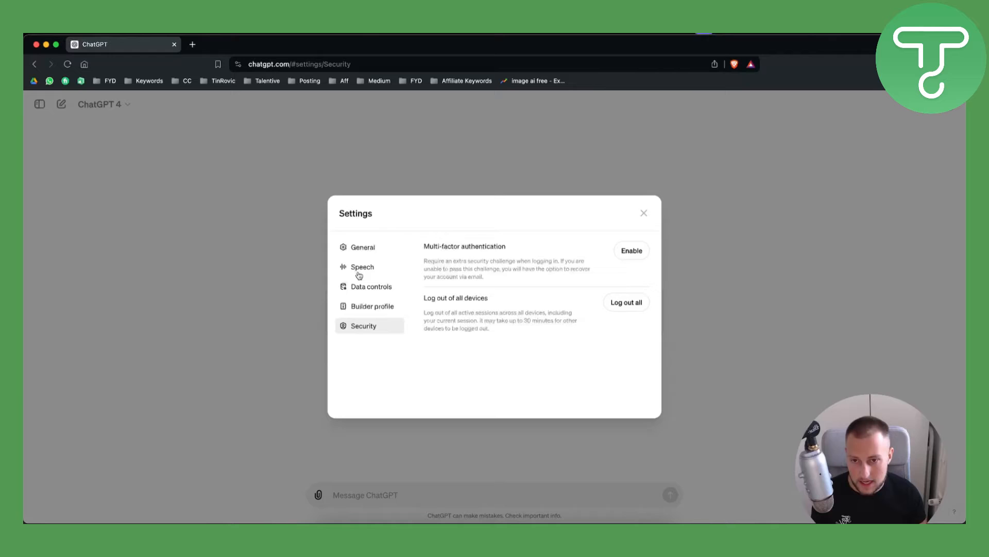
{"action": "left_click", "coordinate": [363, 247]}
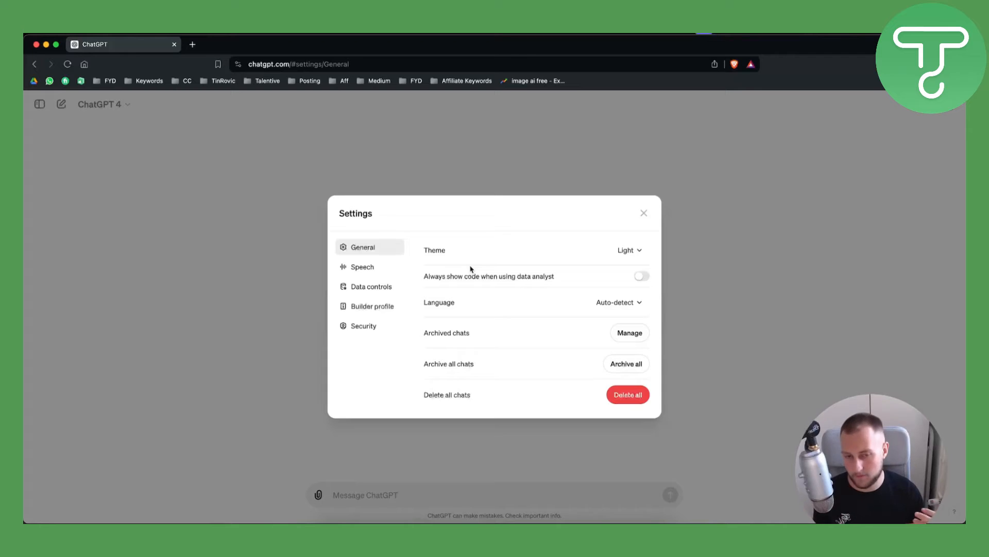
{"action": "mouse_move", "coordinate": [483, 280]}
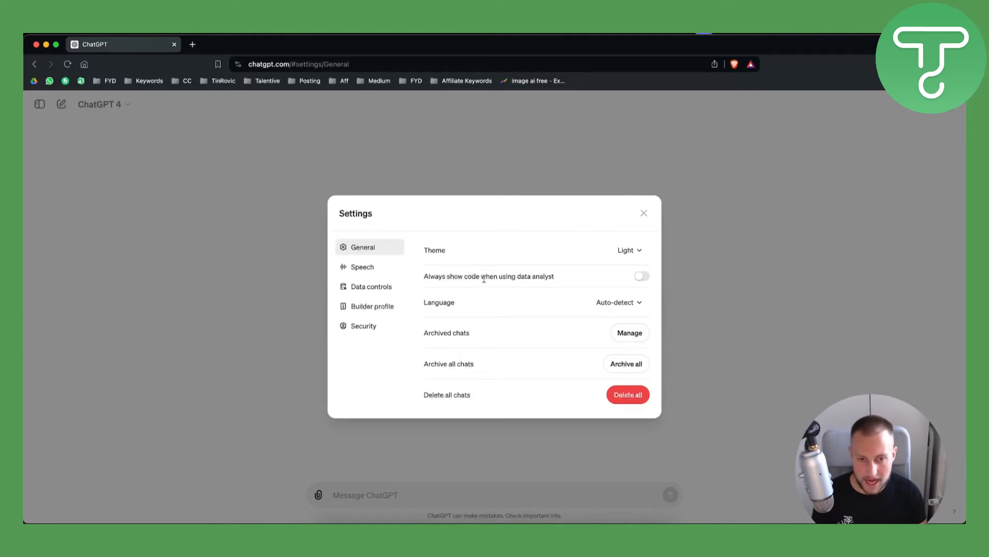
{"action": "left_click", "coordinate": [629, 332]}
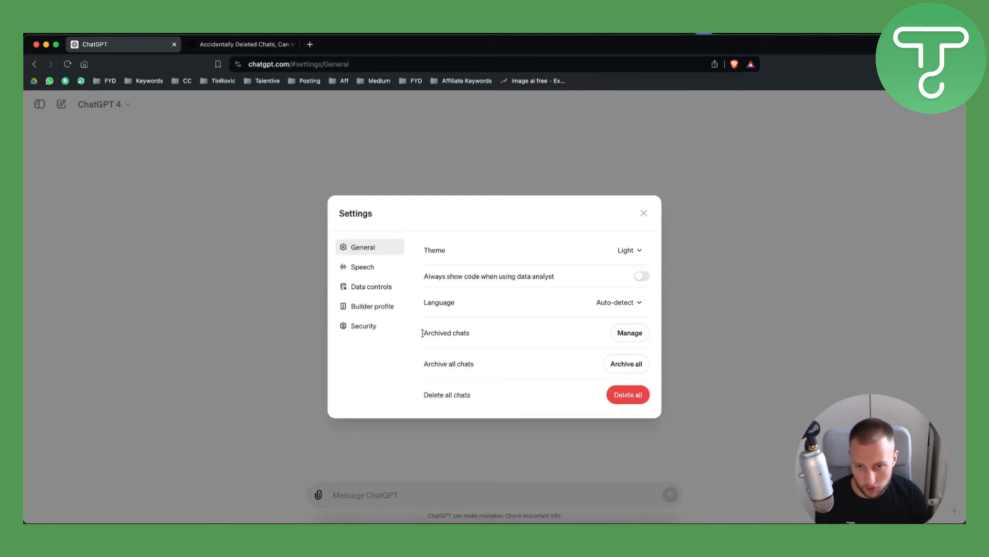
{"action": "left_click", "coordinate": [629, 333]}
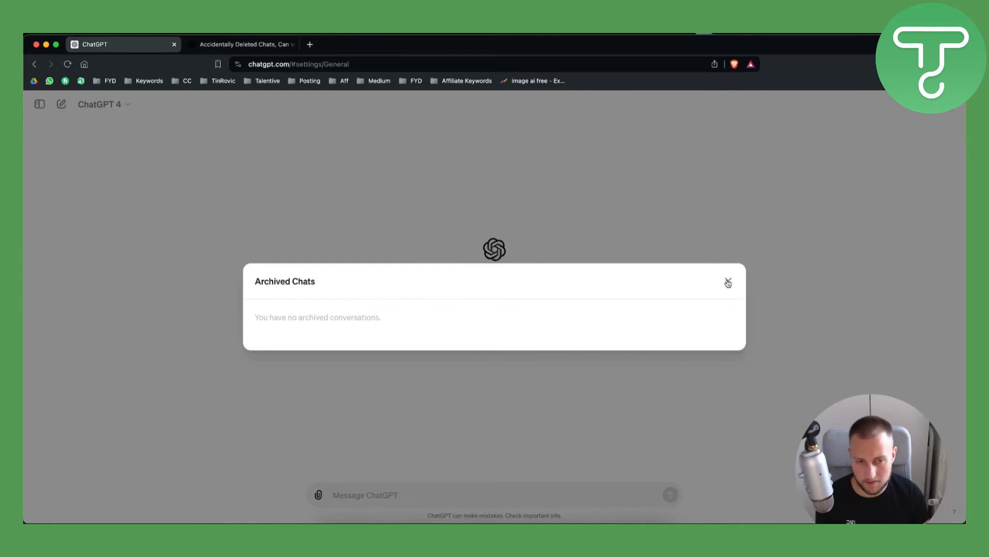
{"action": "left_click", "coordinate": [728, 281]}
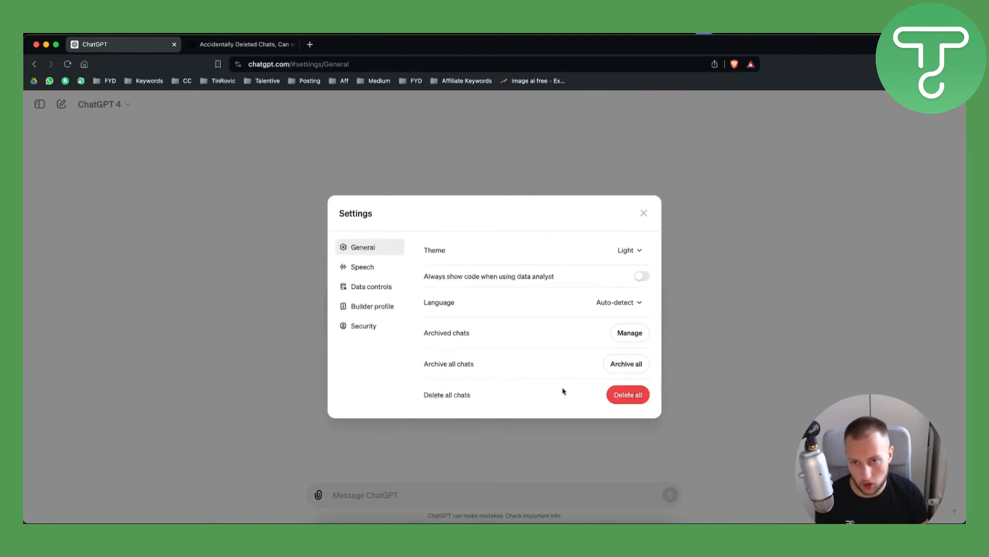